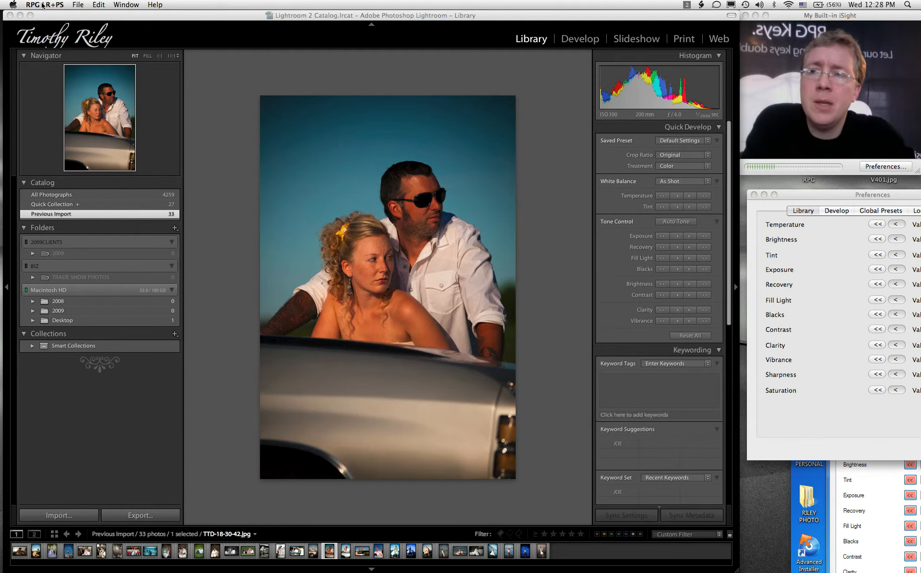
# Bring the Parallels Windows 7 virtual machine with RPG LR Settings to the front.
pyautogui.click(44, 5)
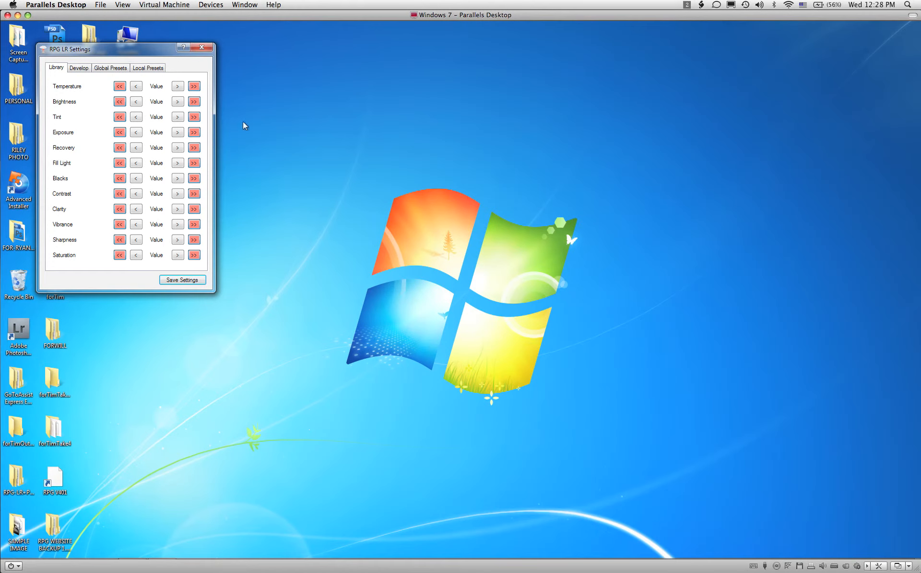
pyautogui.moveTo(787, 560)
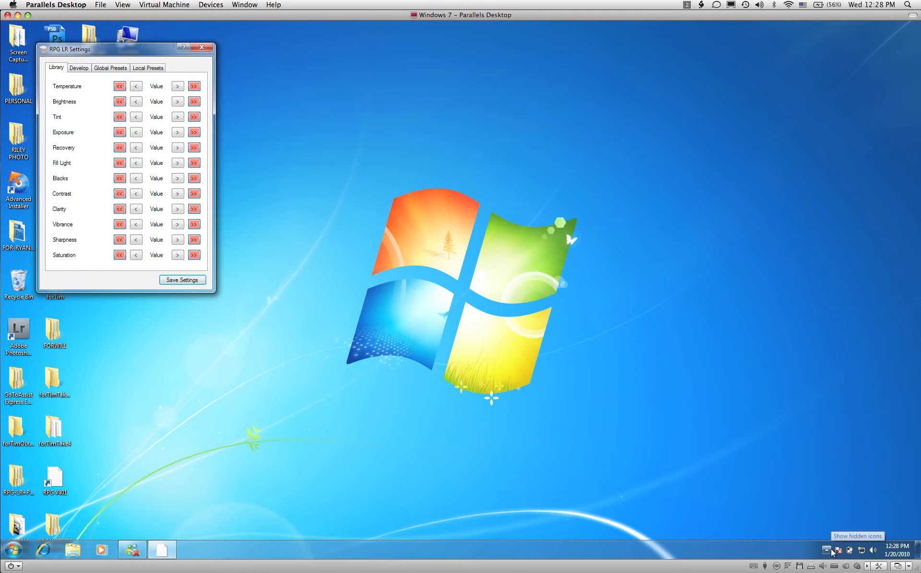
# Show the RPG V401 tray icon's menu of Options, Suspend, About and Exit.
pyautogui.click(826, 550)
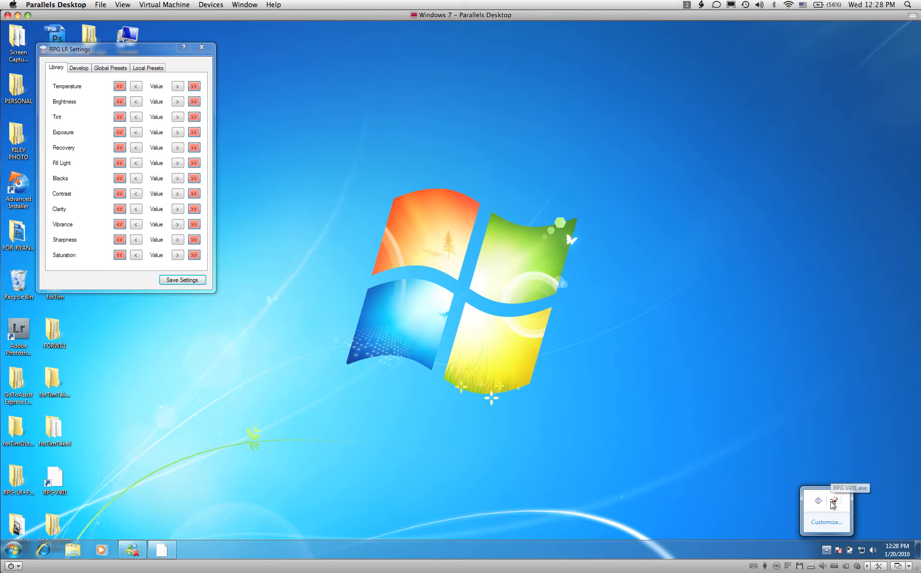
pyautogui.rightClick(834, 501)
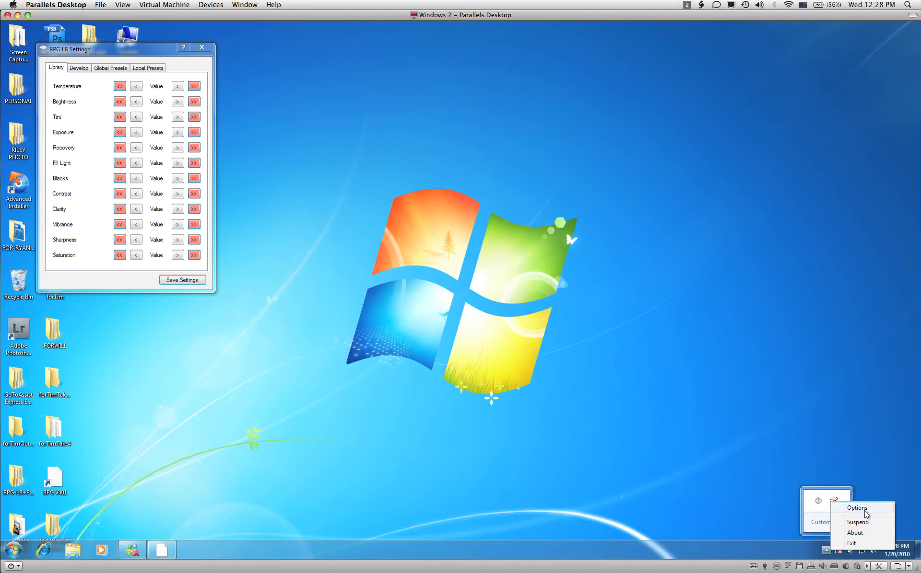
pyautogui.moveTo(864, 513)
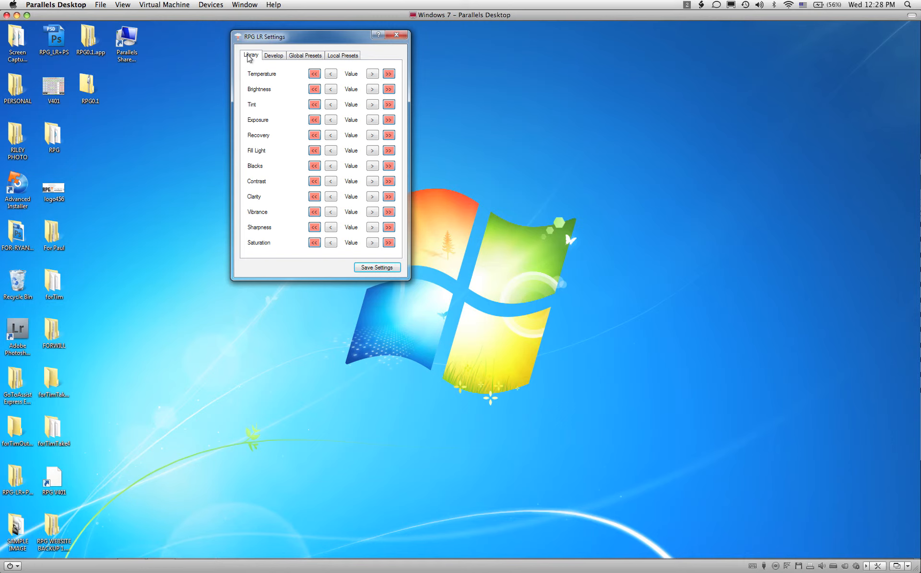
# Glance at the local presets tab, then return to the Library step settings.
pyautogui.click(273, 54)
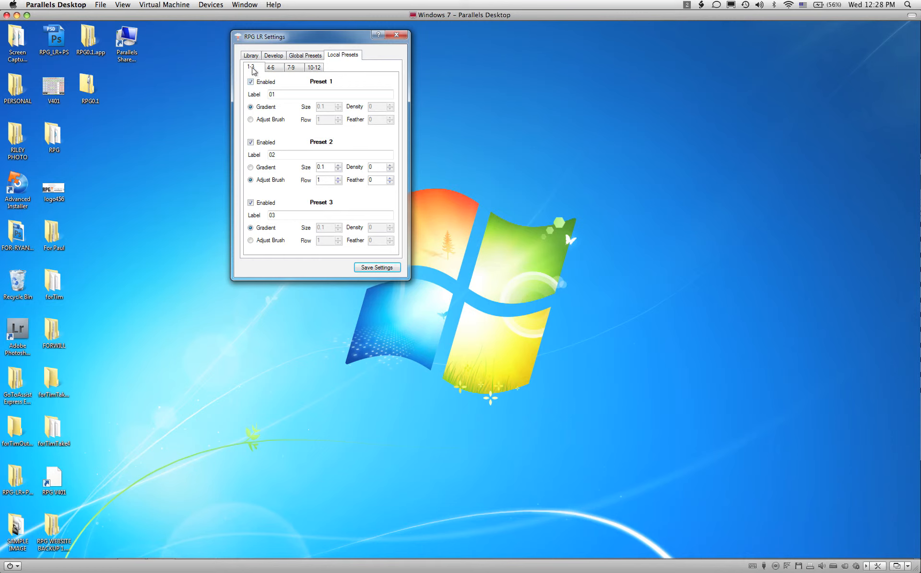
pyautogui.click(251, 54)
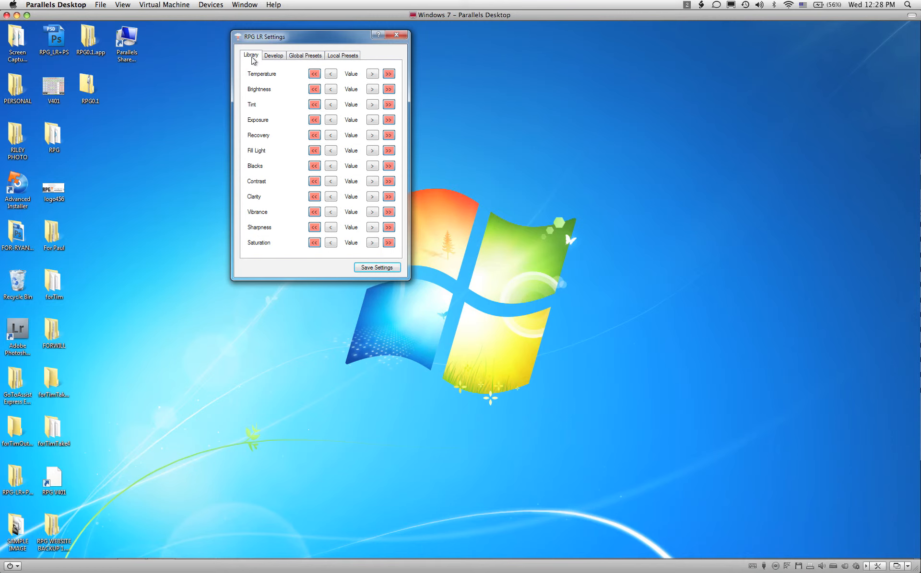
pyautogui.moveTo(277, 203)
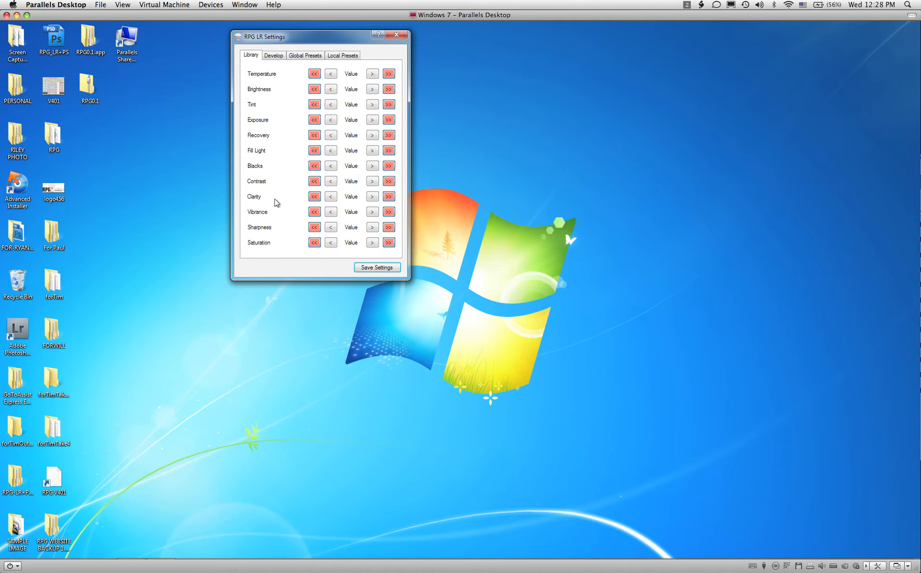
pyautogui.moveTo(359, 235)
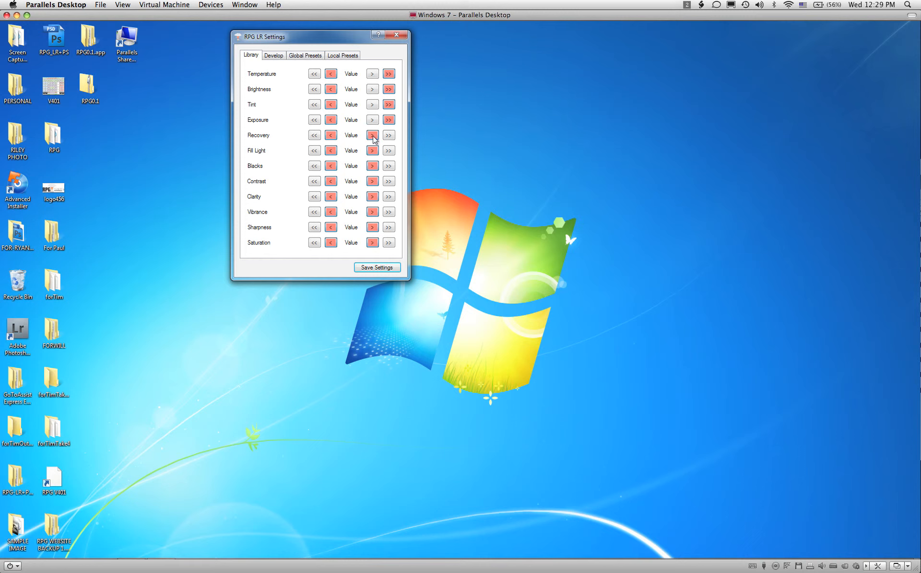
pyautogui.moveTo(371, 105)
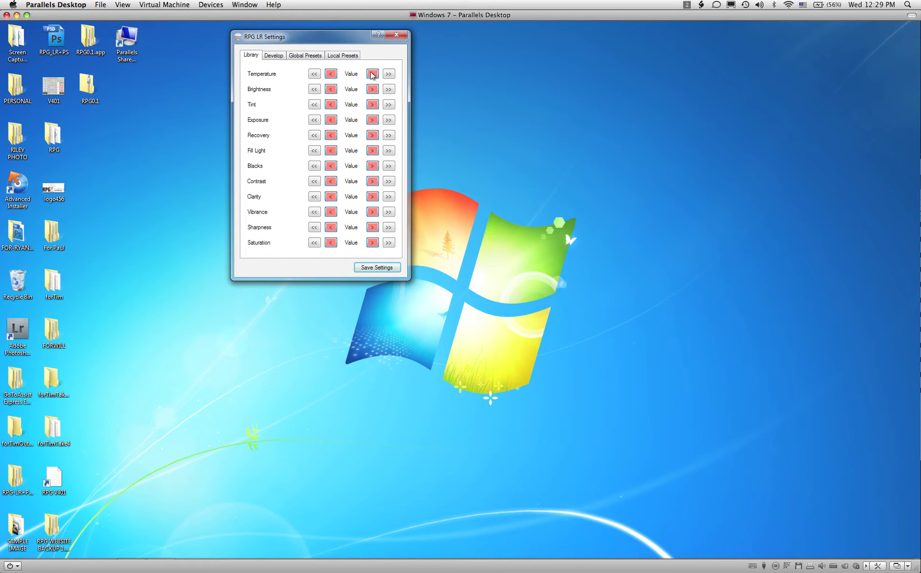
pyautogui.moveTo(270, 93)
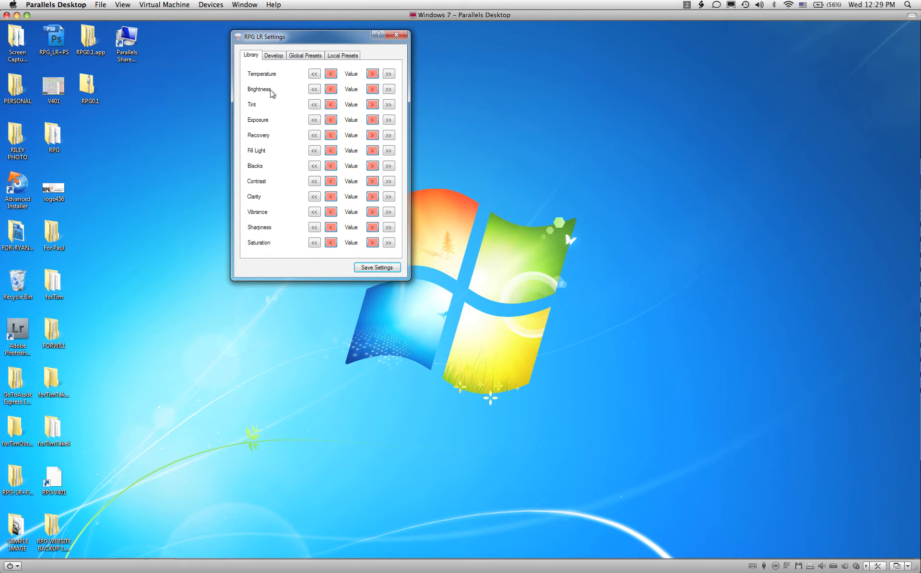
# Show the Develop tab's plus and minus multipliers, all set to 10.
pyautogui.click(272, 54)
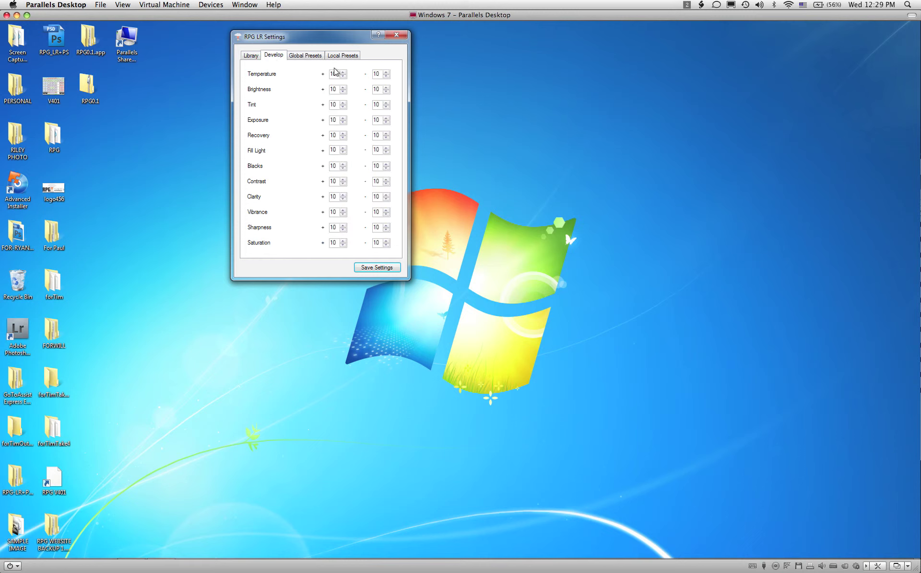
pyautogui.click(343, 71)
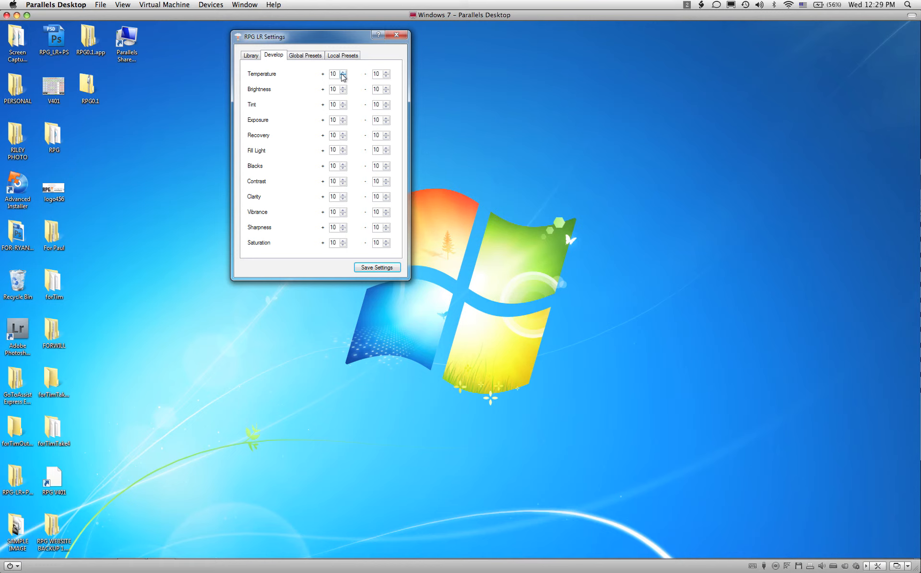
pyautogui.moveTo(180, 21)
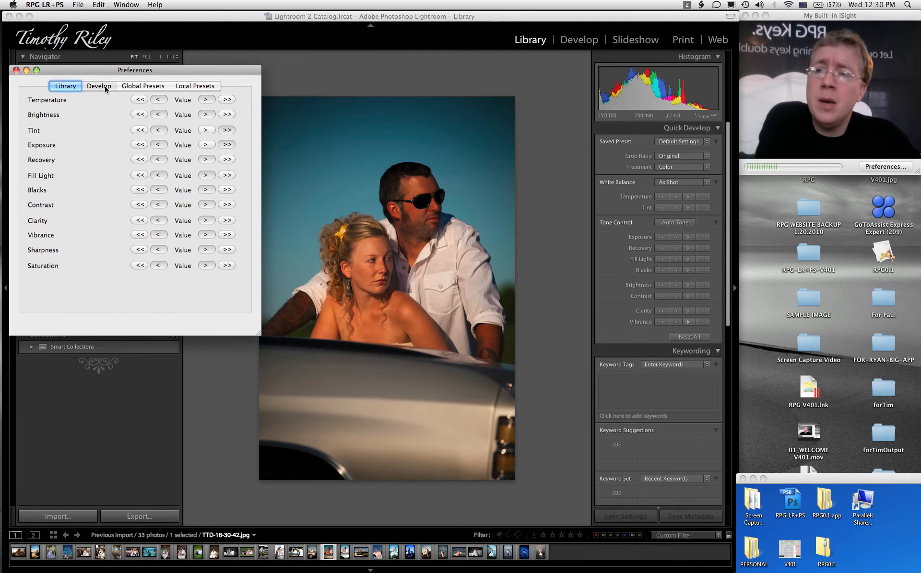
# Show the Mac Develop multipliers: Temperature plus 14, Exposure and Blacks 5.
pyautogui.click(99, 85)
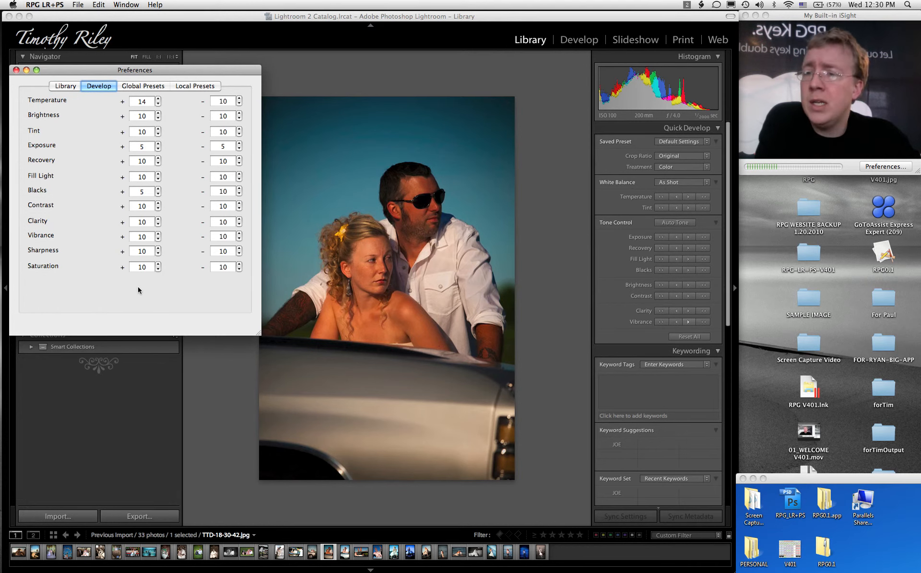
pyautogui.moveTo(215, 299)
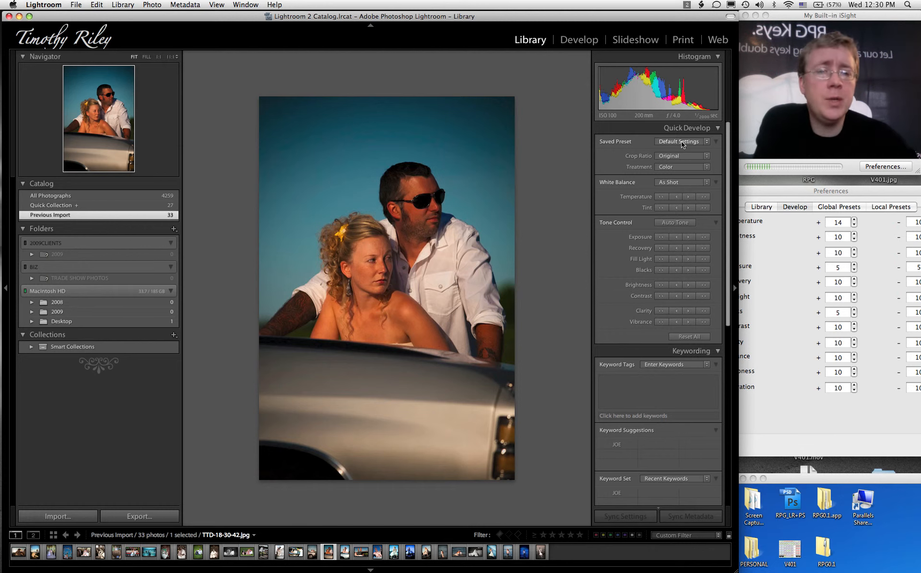
# Scroll through the custom presets in Quick Develop's Saved Preset list.
pyautogui.click(682, 141)
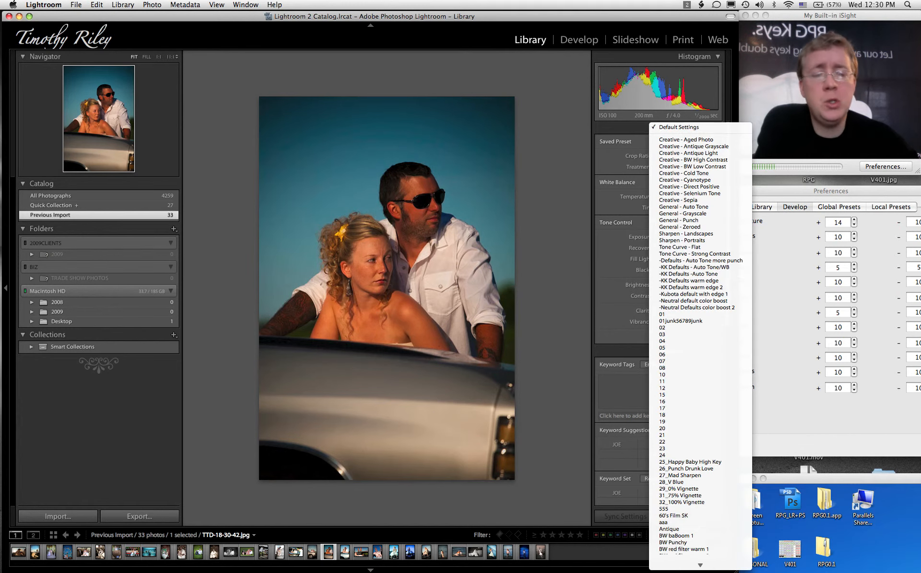
pyautogui.scroll(-3)
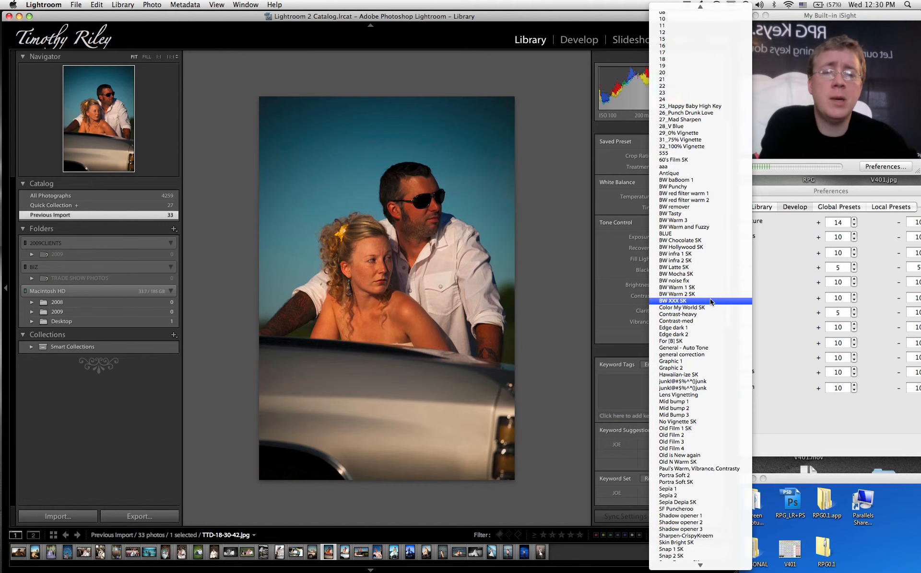
pyautogui.moveTo(692, 233)
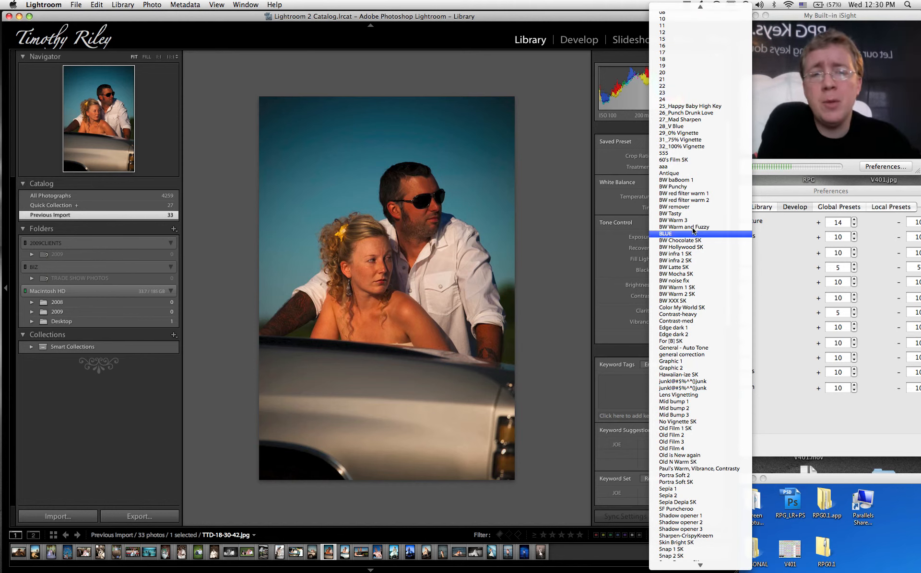
pyautogui.moveTo(673, 186)
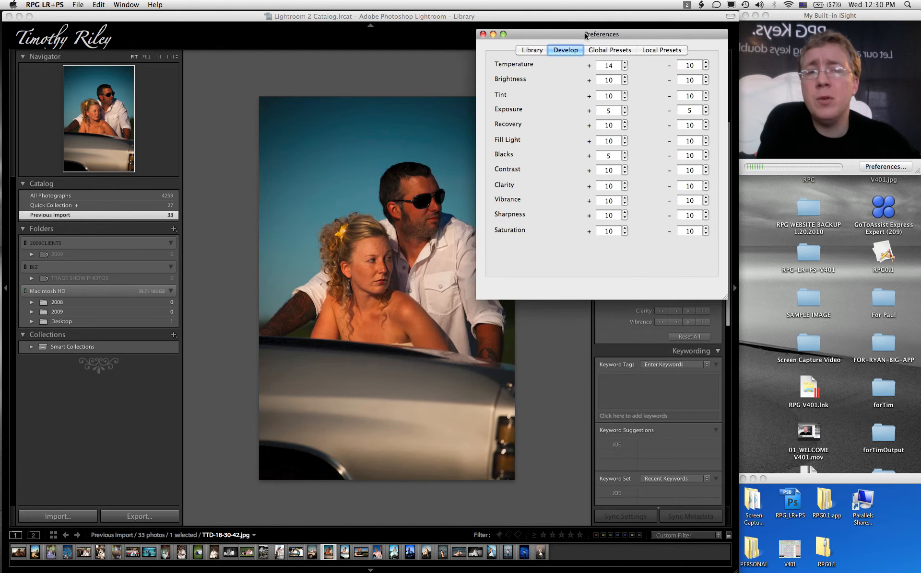
# Rename global Preset 1 from Vignette 1 SK to BW Remover.
pyautogui.click(615, 47)
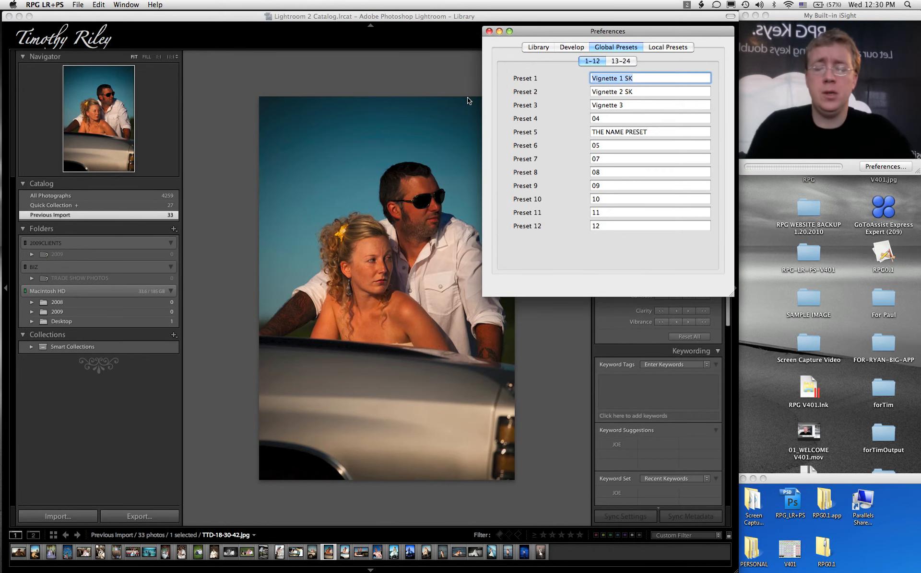
pyautogui.write('BW Remover')
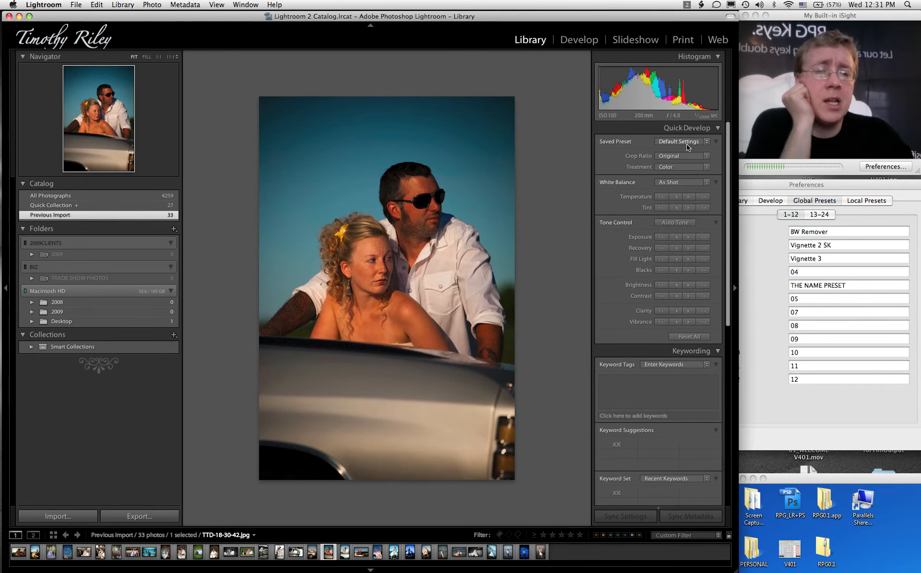
# Check Lightroom's saved presets, then rename global Preset 2 to 'BW Tasty'.
pyautogui.click(683, 141)
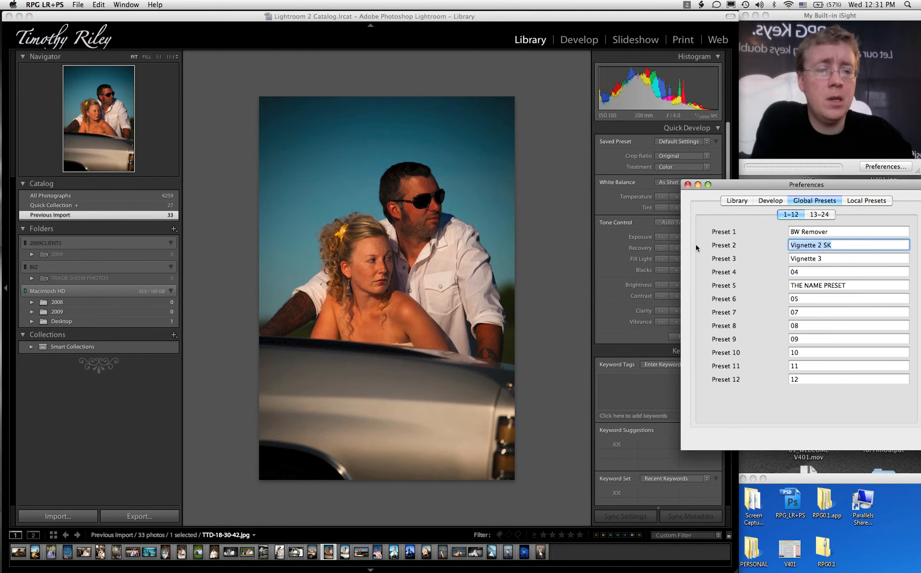
pyautogui.write('BW')
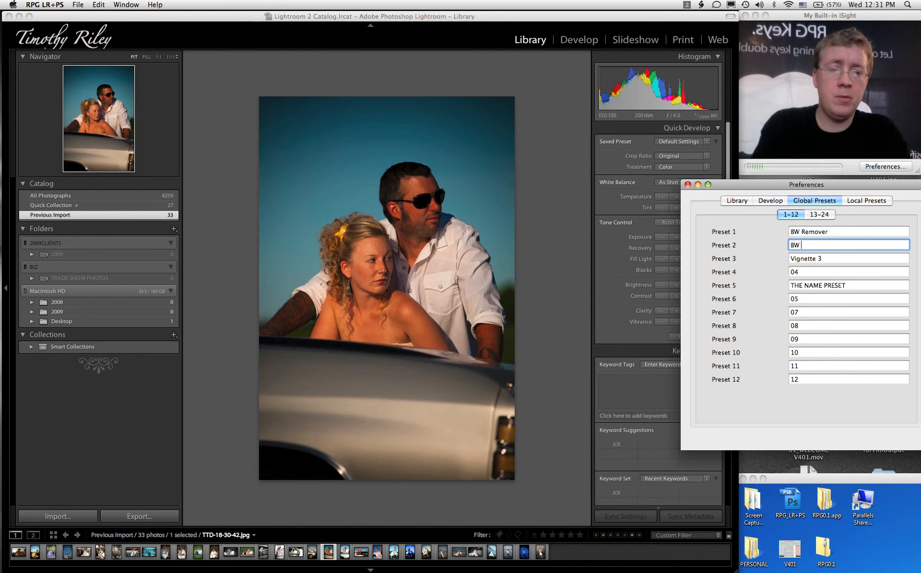
pyautogui.write('Tasty')
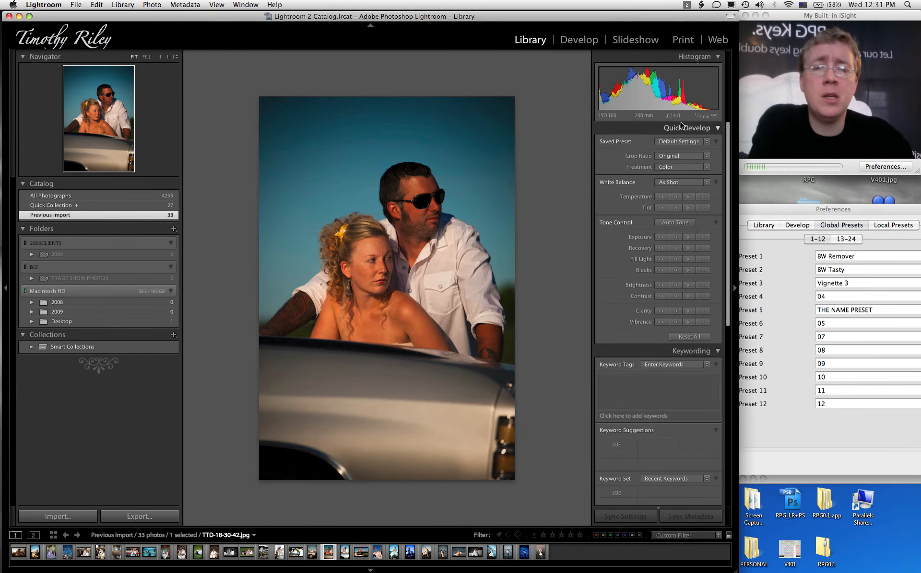
# In Develop, paint a Hand Color SK brush stroke across the sky.
pyautogui.click(578, 39)
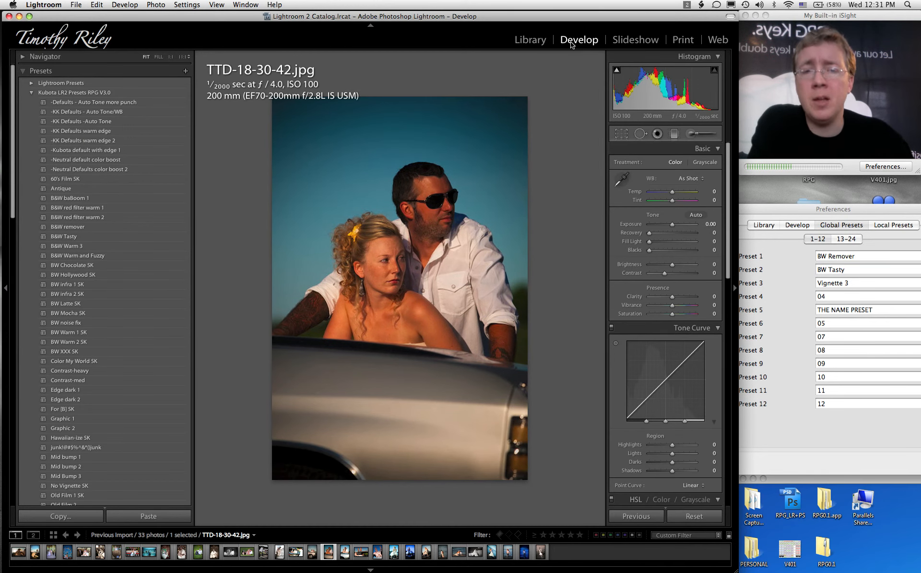
pyautogui.click(696, 134)
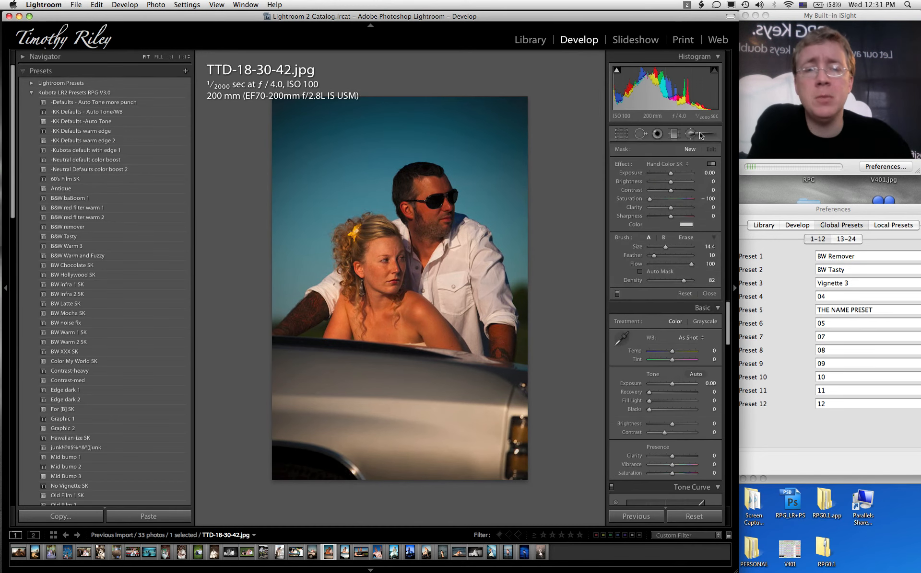
pyautogui.moveTo(678, 163)
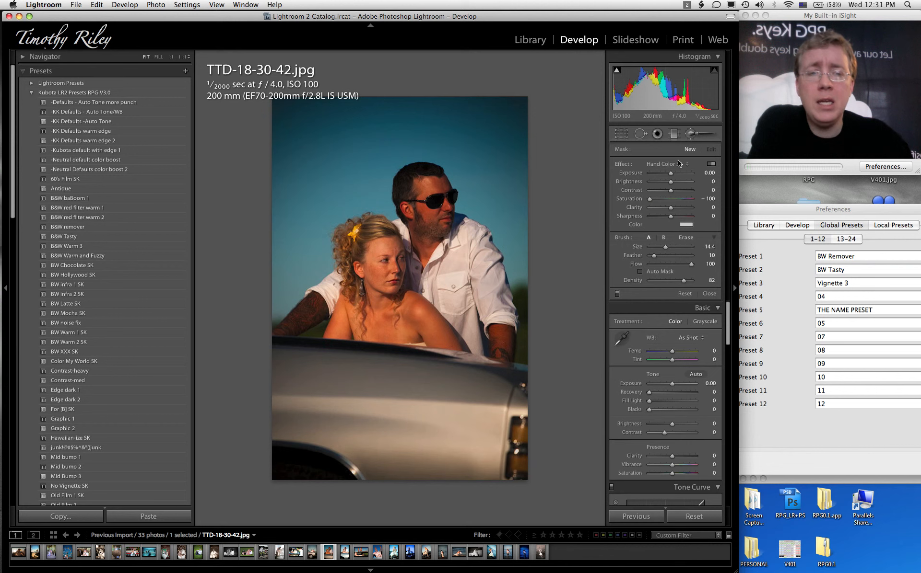
pyautogui.click(678, 164)
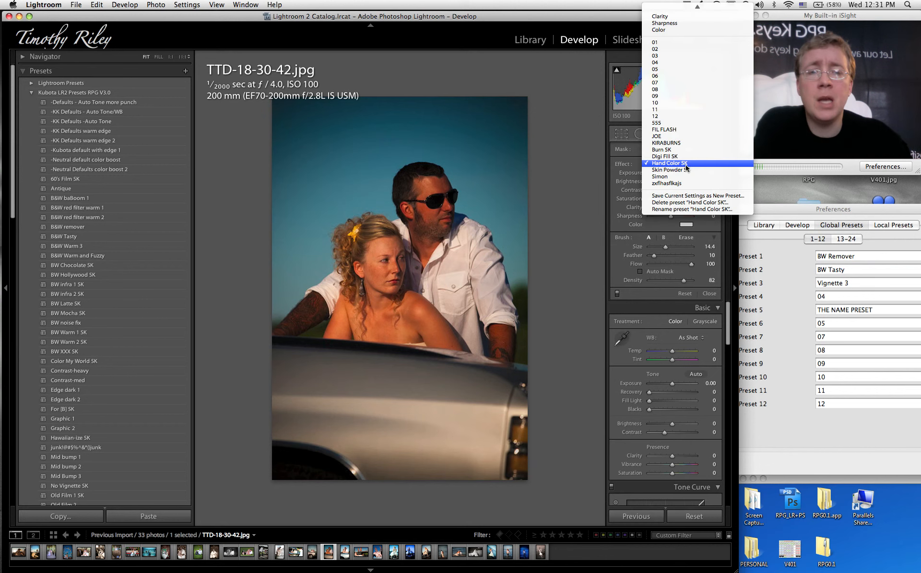
pyautogui.moveTo(681, 169)
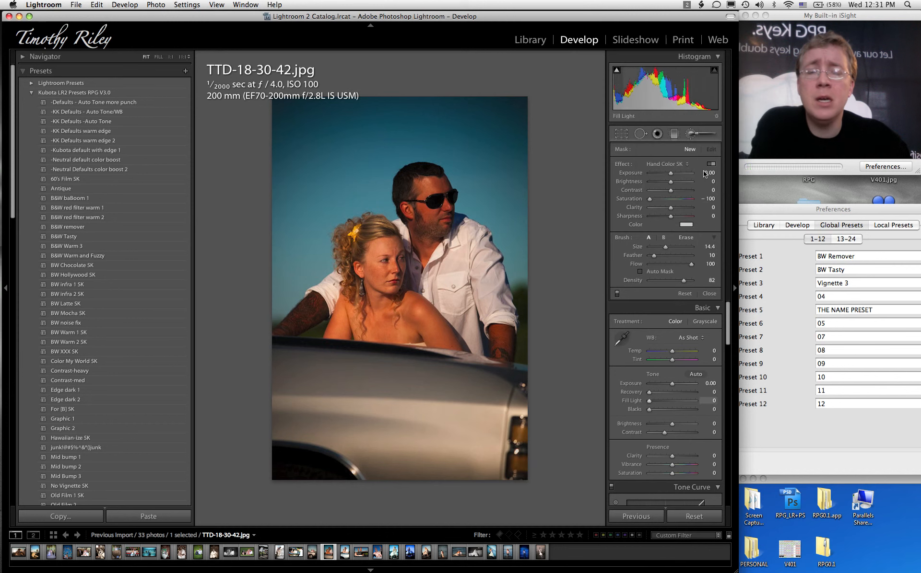
pyautogui.click(711, 164)
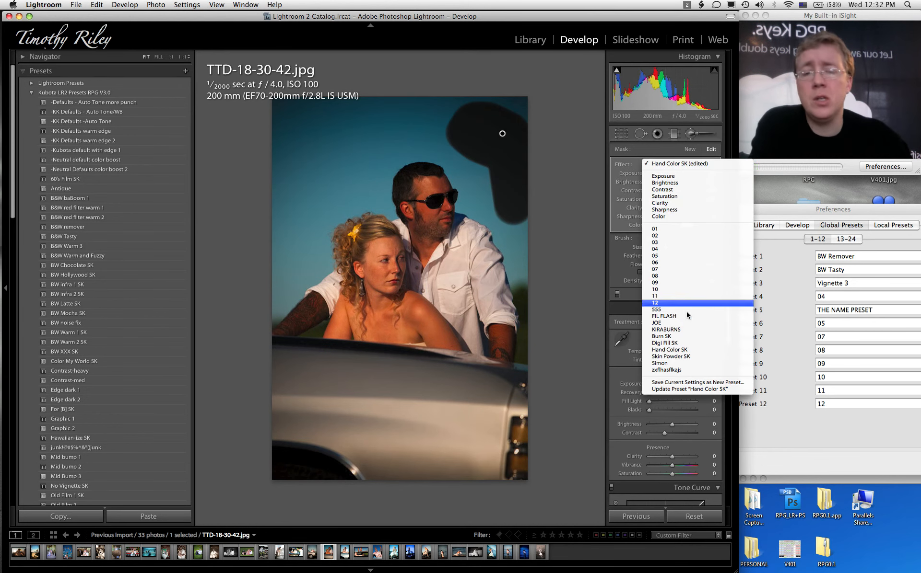
# Save the current brush settings as a new local preset named XYZ.
pyautogui.click(698, 383)
pyautogui.write('XY')
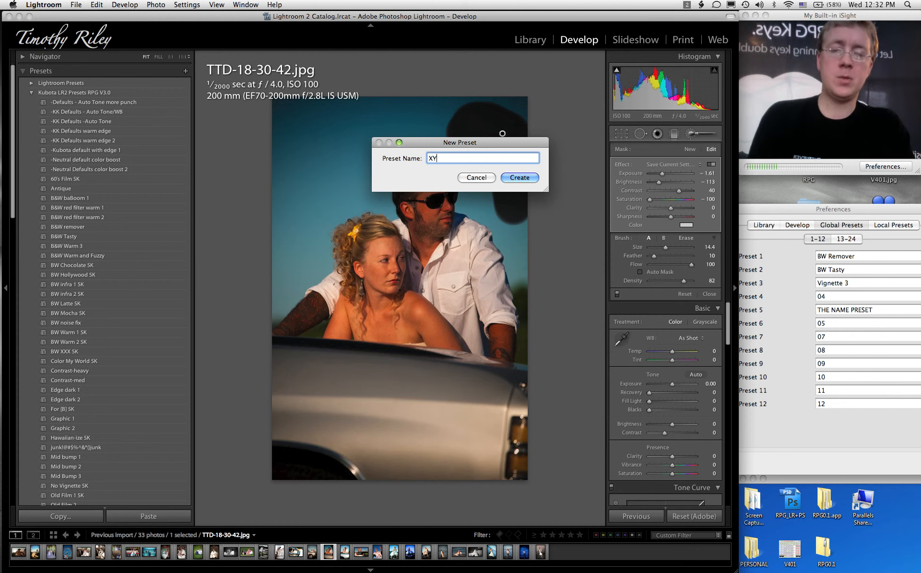
pyautogui.write('Z')
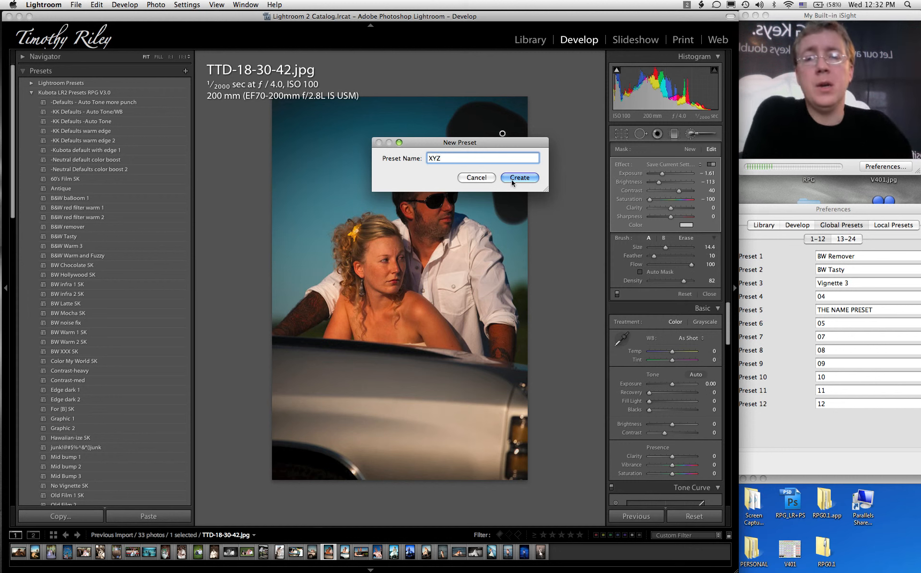
pyautogui.click(518, 178)
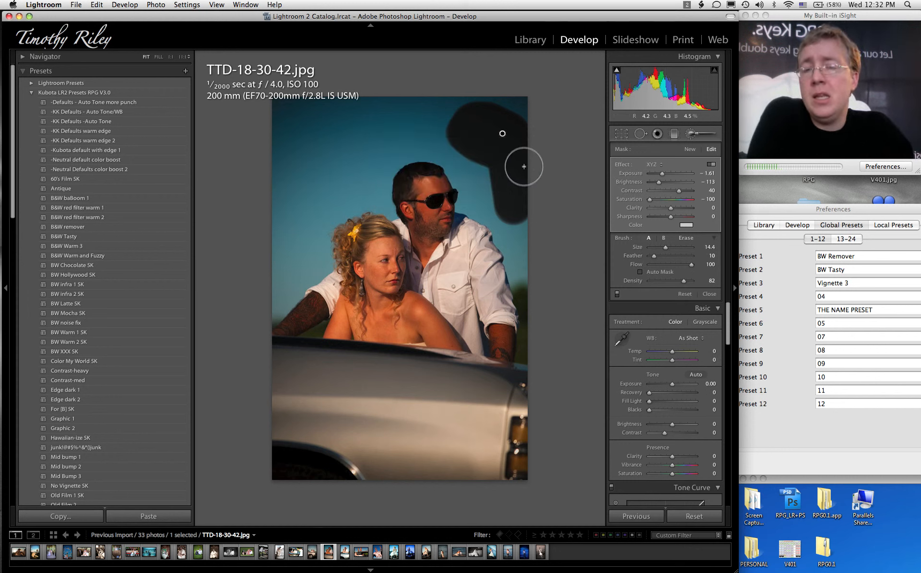
pyautogui.moveTo(527, 139)
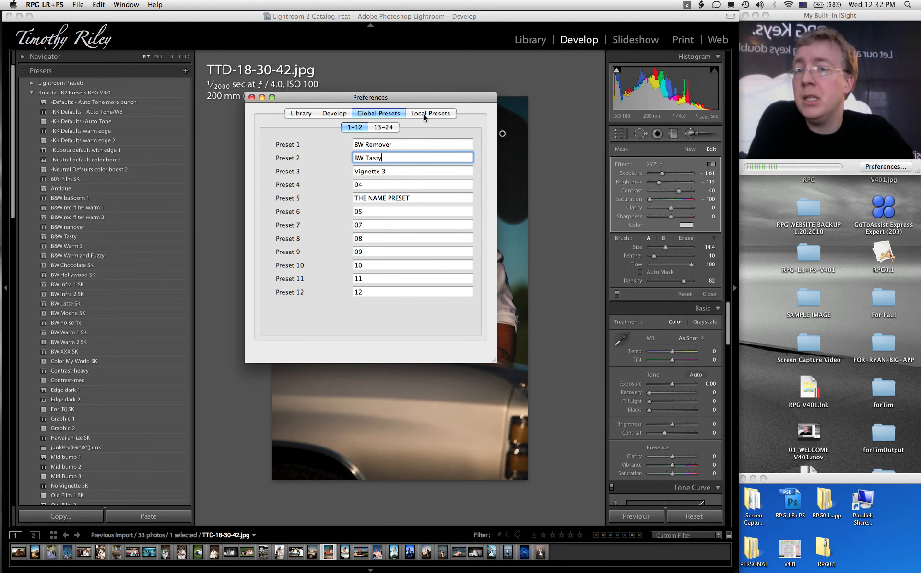
# On the Local Presets tab, label Preset 1 'XYZ', choose Gradient, and close the window.
pyautogui.click(431, 114)
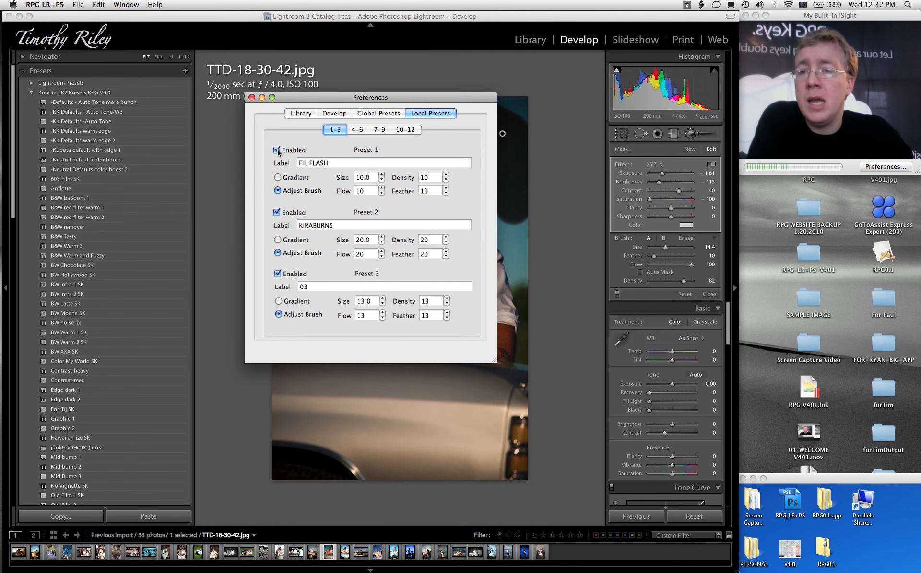
pyautogui.click(278, 150)
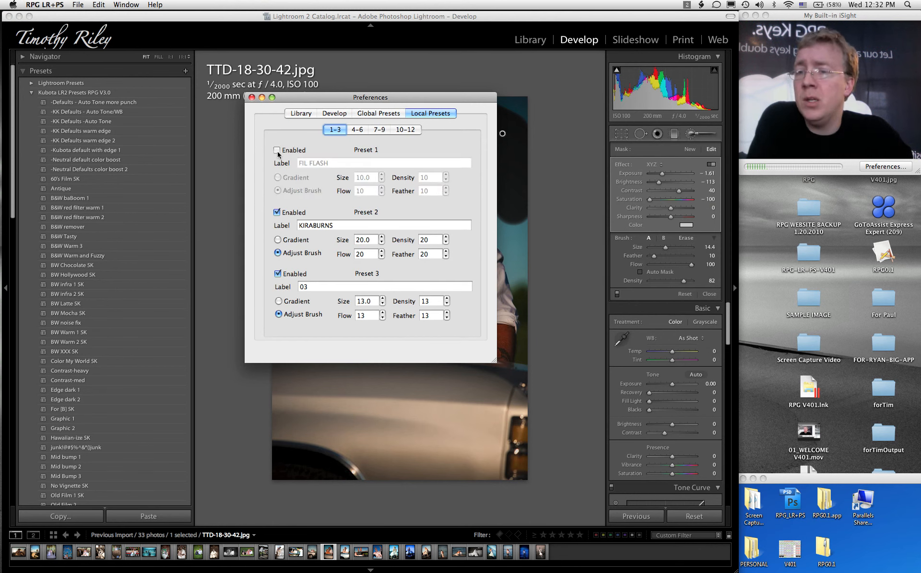
pyautogui.click(278, 150)
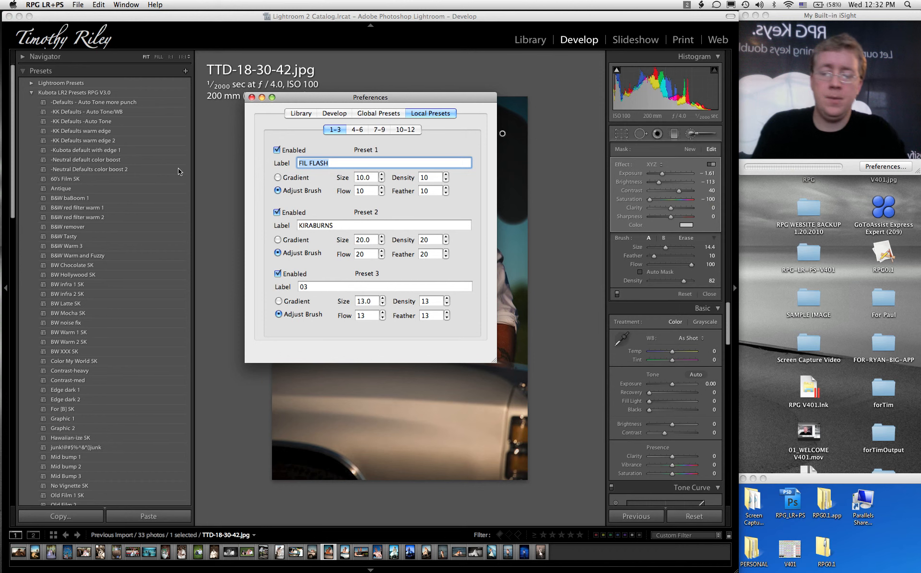
pyautogui.write('XYZ')
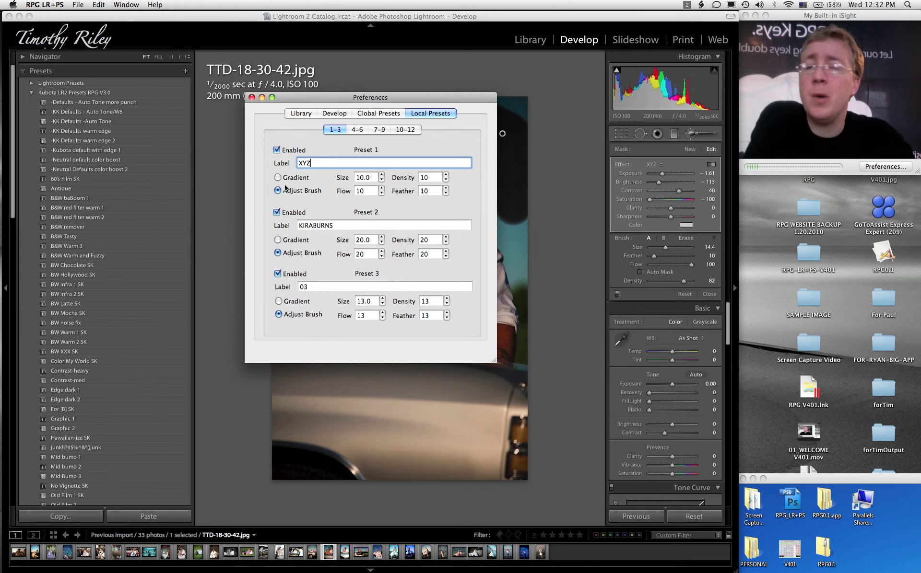
pyautogui.click(278, 178)
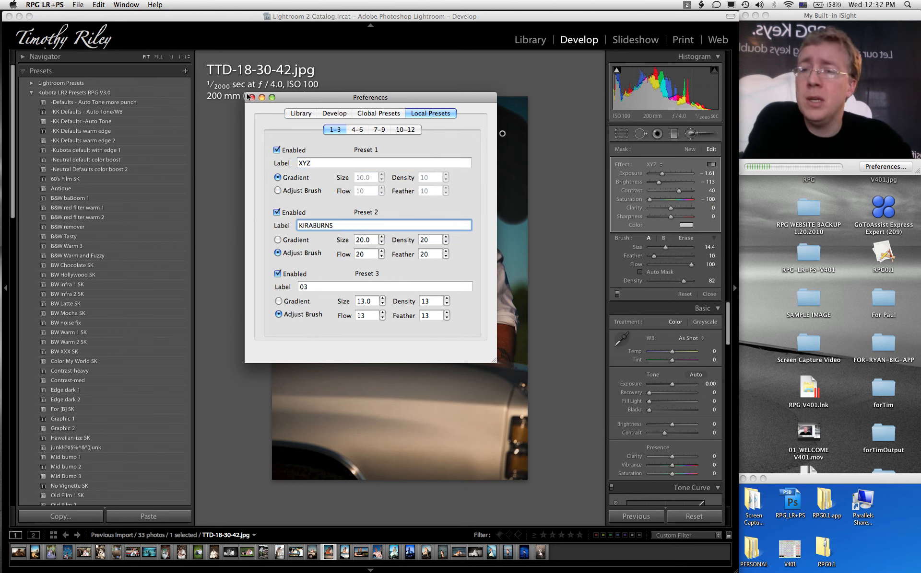
pyautogui.click(251, 97)
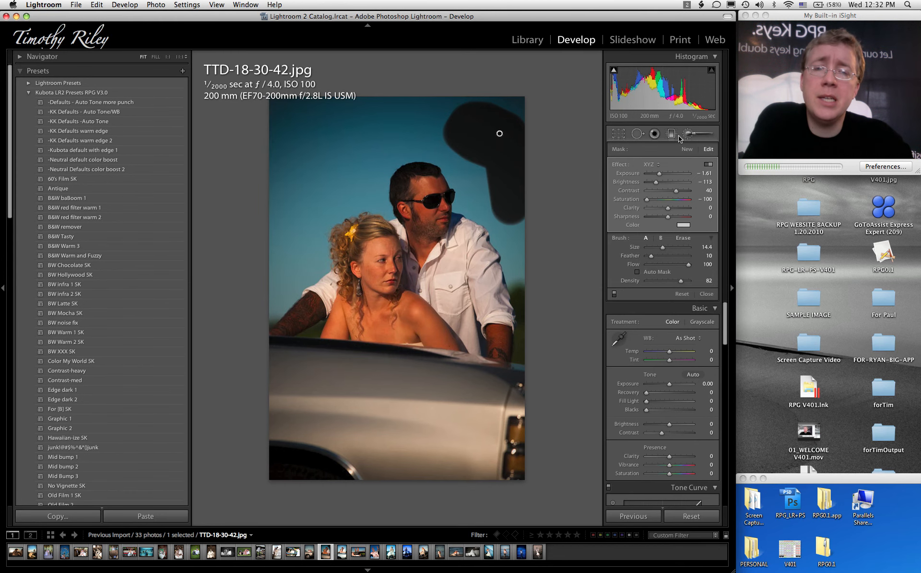
# Switch to Library and back to Develop so the XYZ gradient preset loads.
pyautogui.click(526, 40)
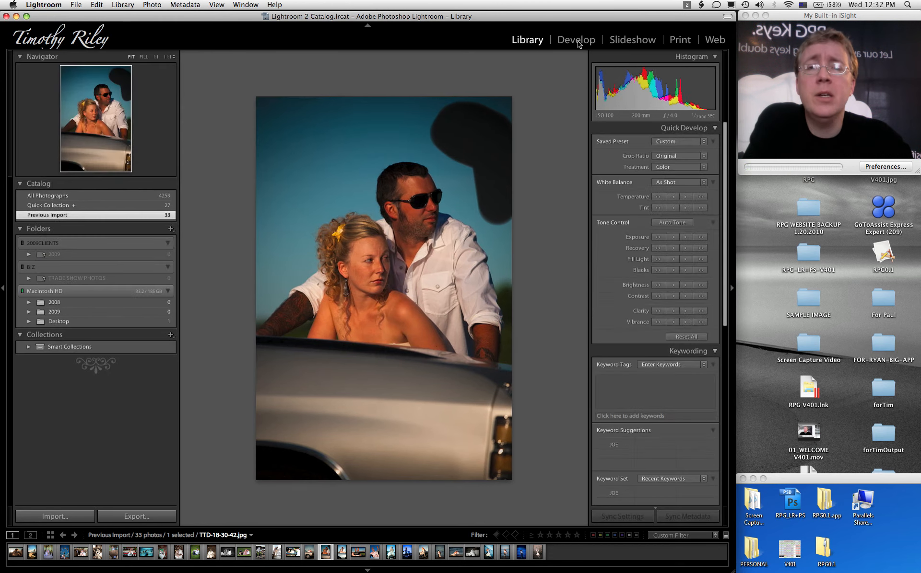
pyautogui.click(576, 39)
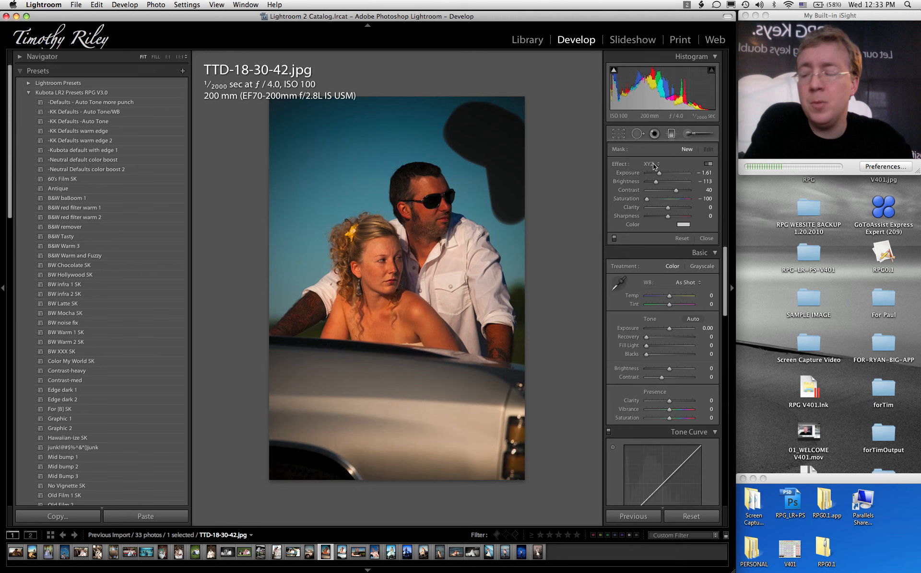
pyautogui.moveTo(606, 18)
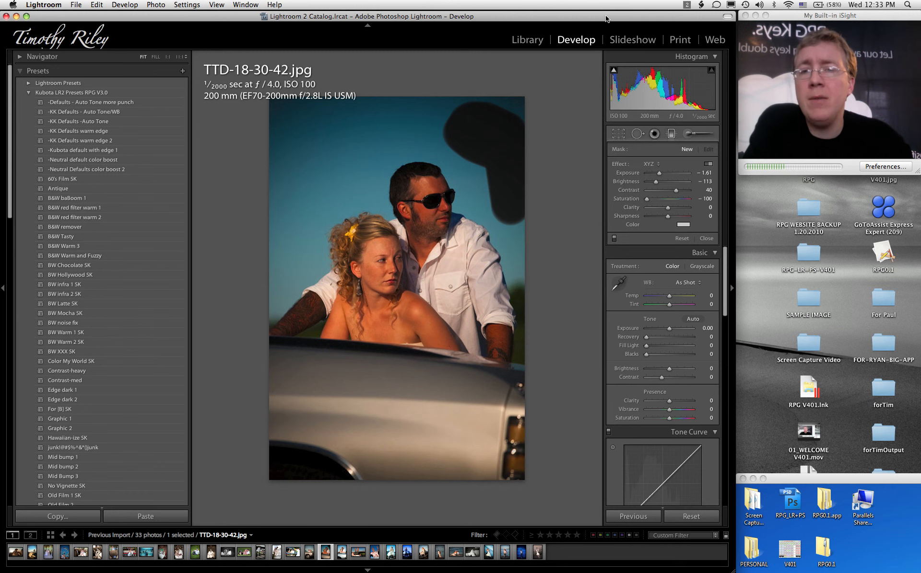